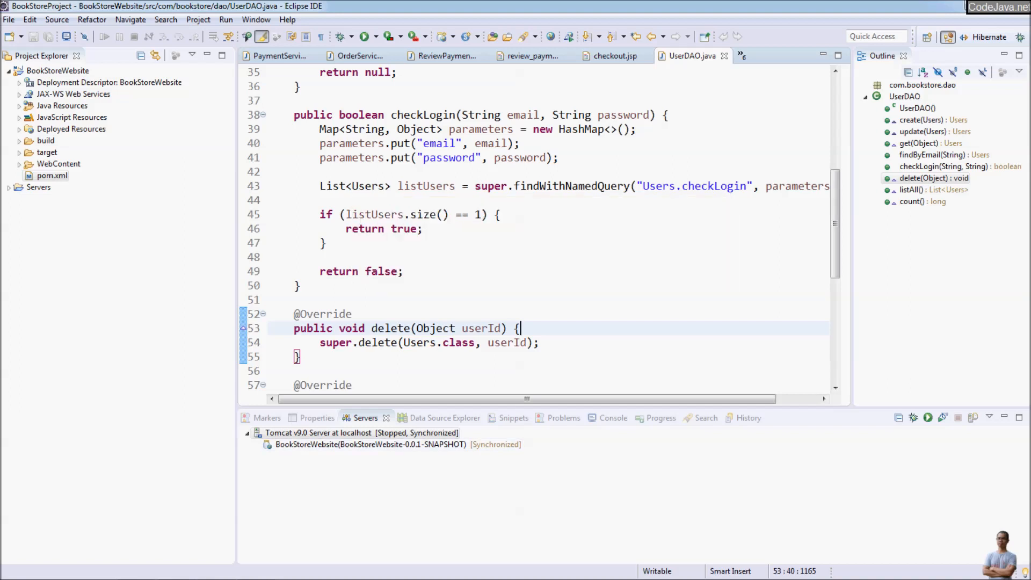
# - Start the Tomcat v9.0 server at localhost from the Servers view
pyautogui.click(108, 82)
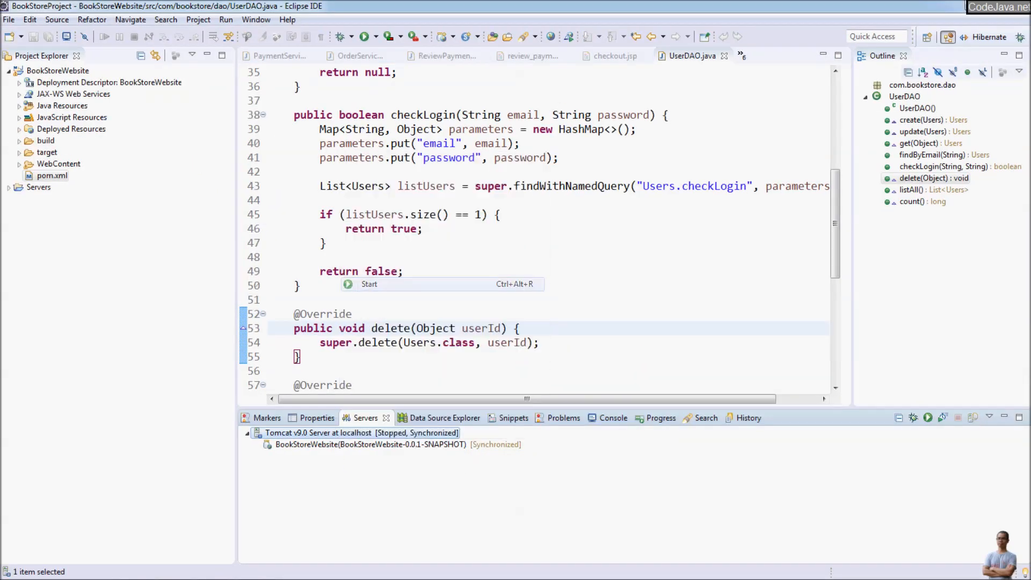
pyautogui.click(369, 284)
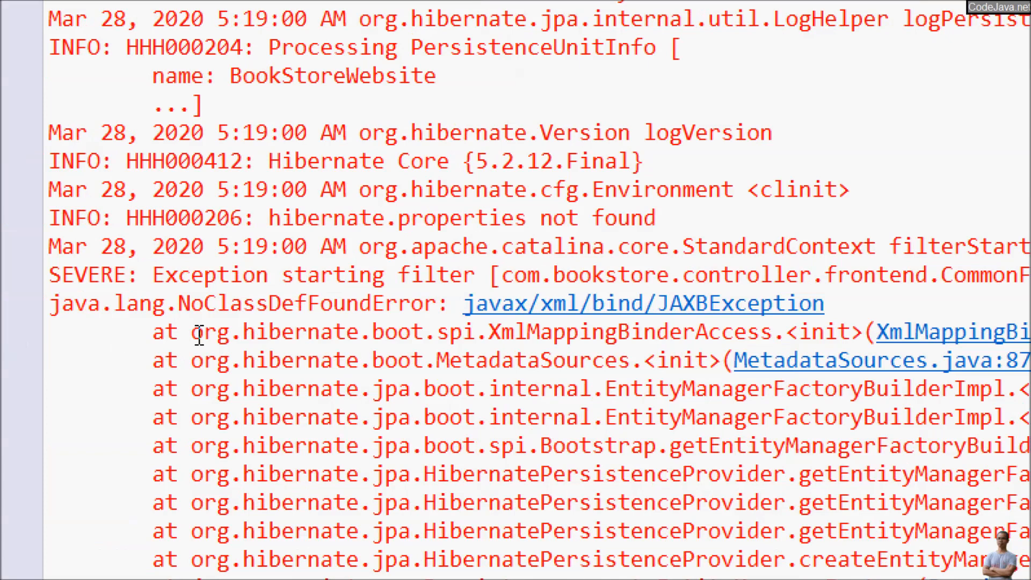
pyautogui.moveTo(506, 322)
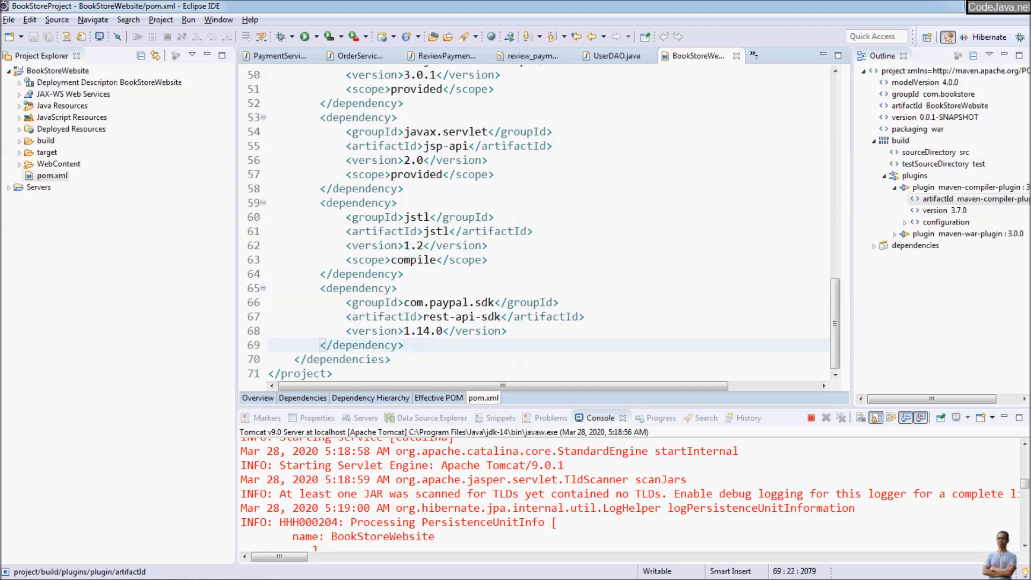
# - Begin a new dependency block with groupId javax.xml.bind and artifactId jaxb-api after the PayPal entry
pyautogui.press('enter')
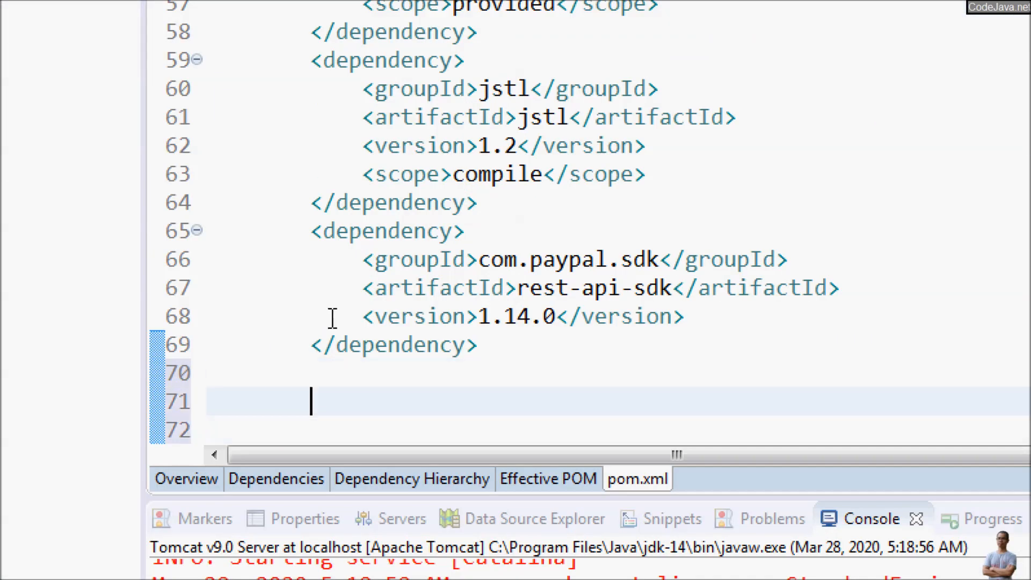
pyautogui.write('<dependency>')
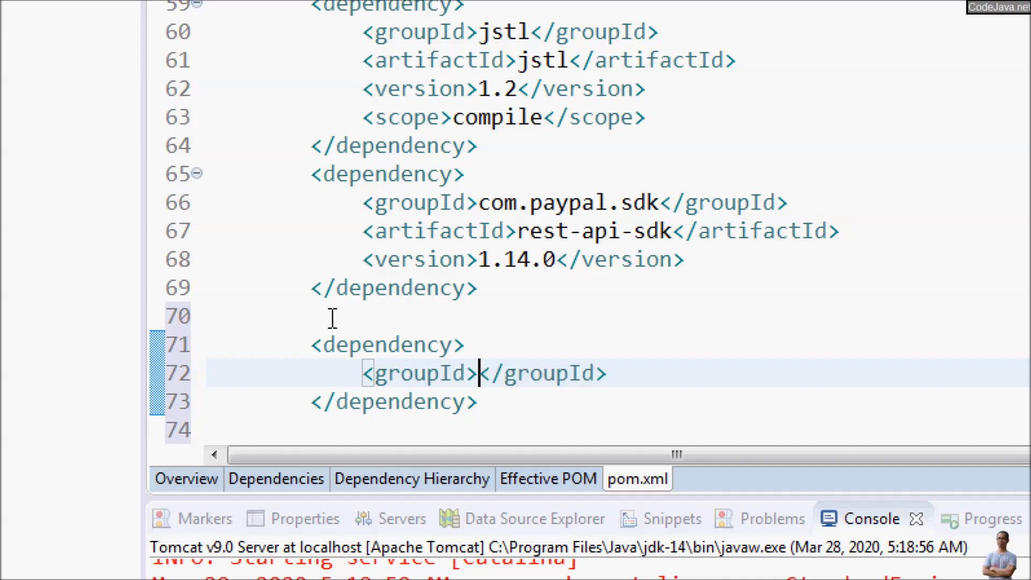
pyautogui.write('j')
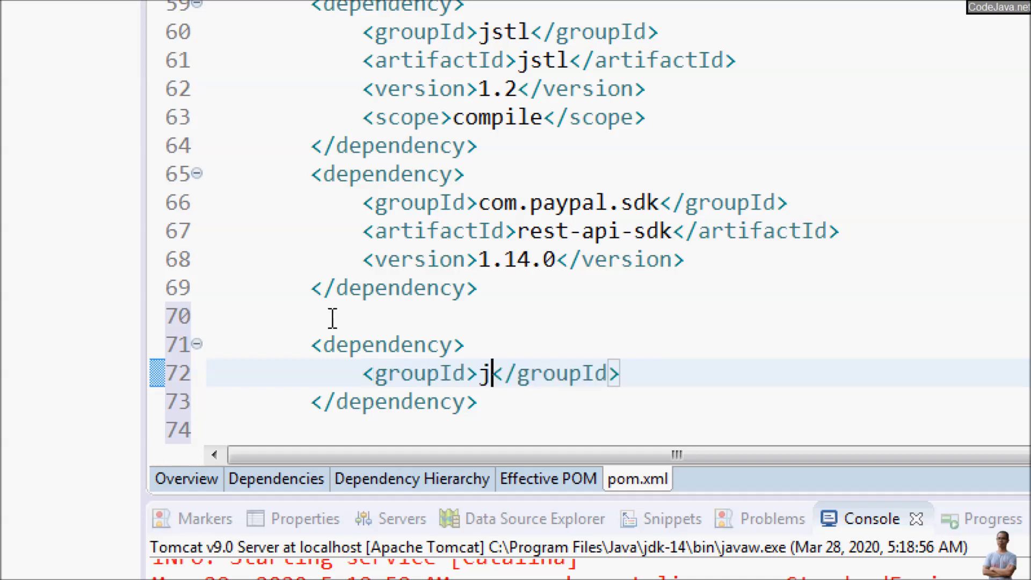
pyautogui.write('avax.xml.')
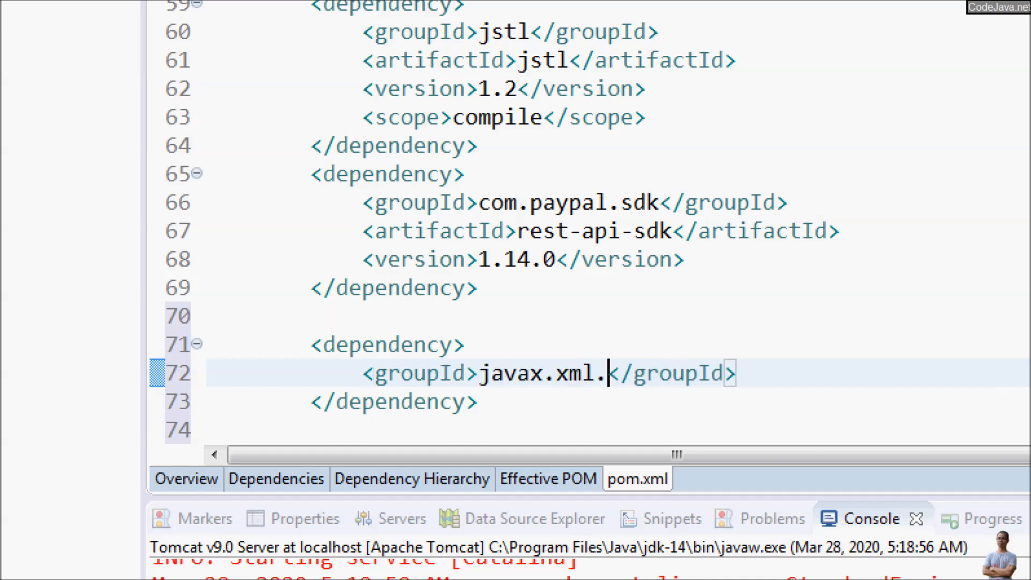
pyautogui.write('bind')
pyautogui.write('<artifactId></artifactId>')
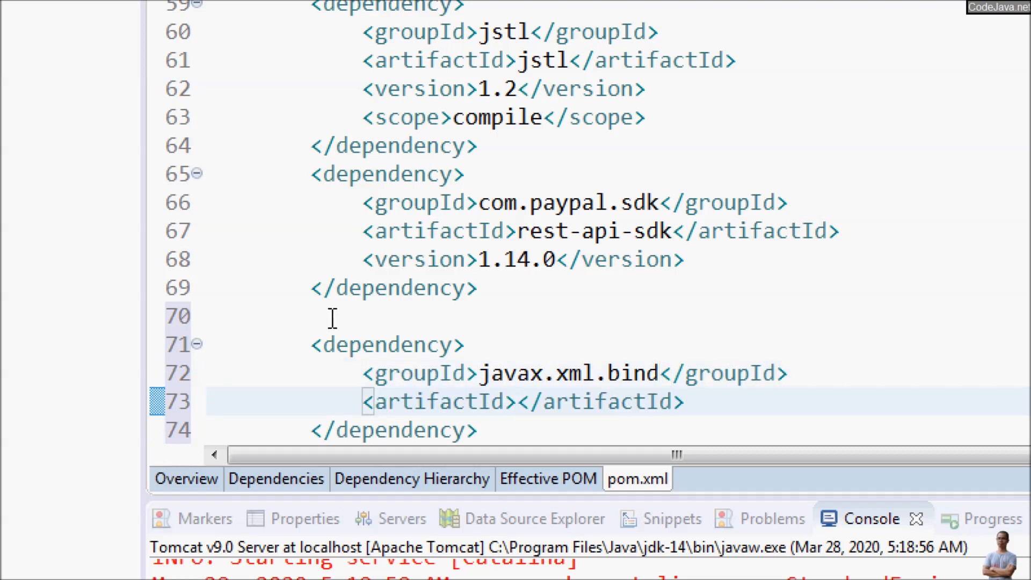
pyautogui.write('jaxb-api')
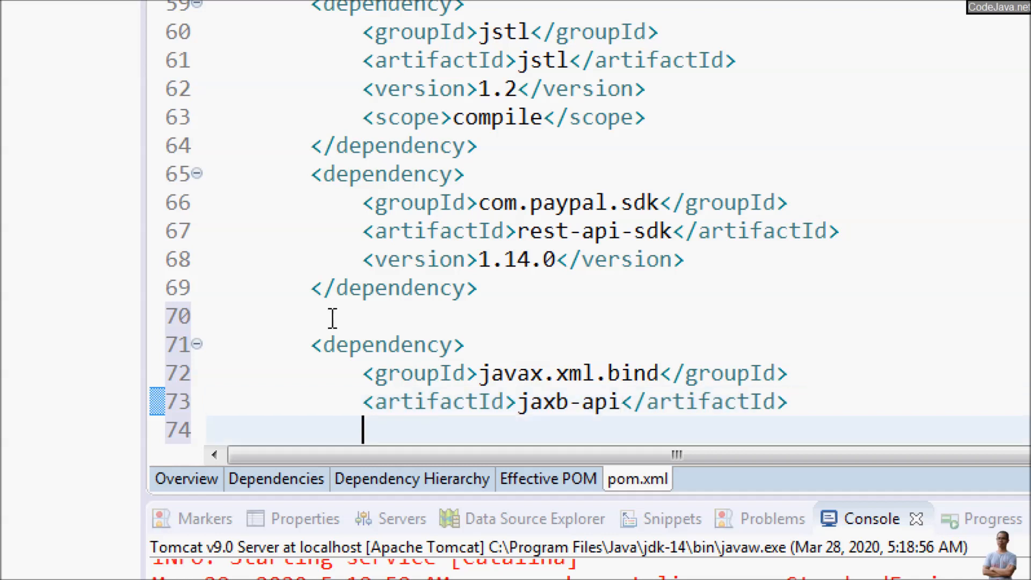
# - Give the jaxb-api dependency version 2.3.0 and save pom.xml
pyautogui.write('<version>2</version>')
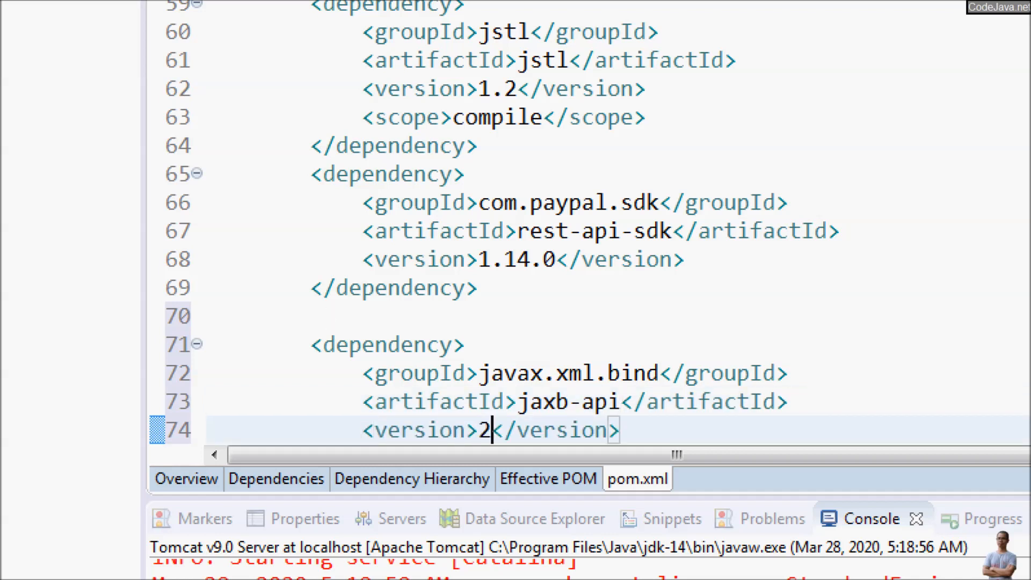
pyautogui.write('.3.')
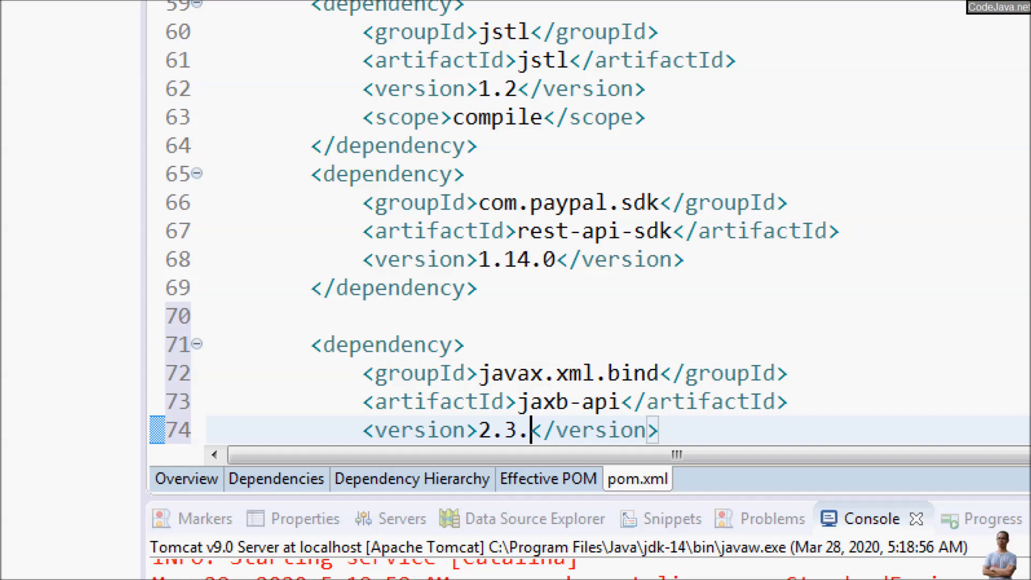
pyautogui.write('0')
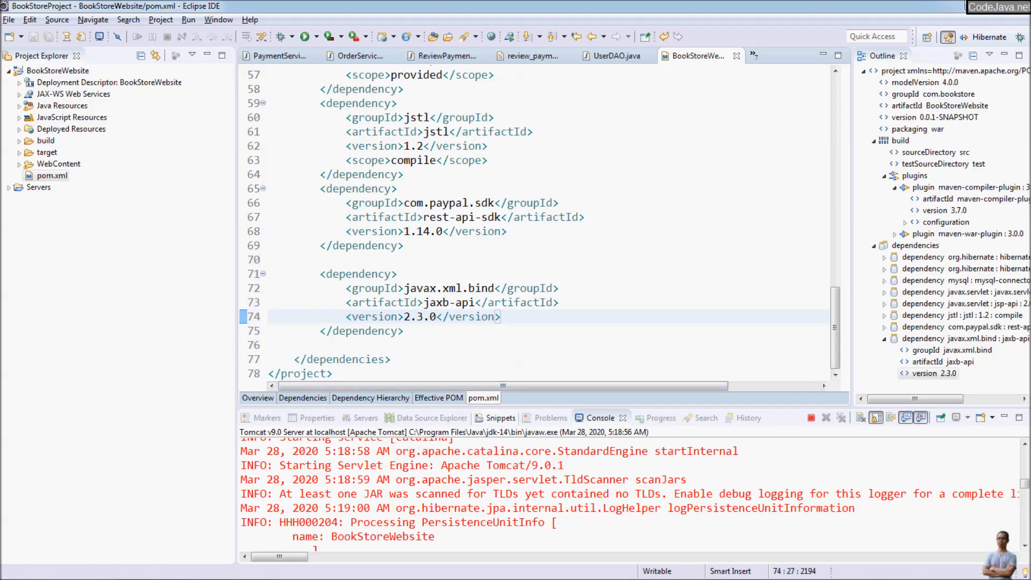
pyautogui.click(364, 418)
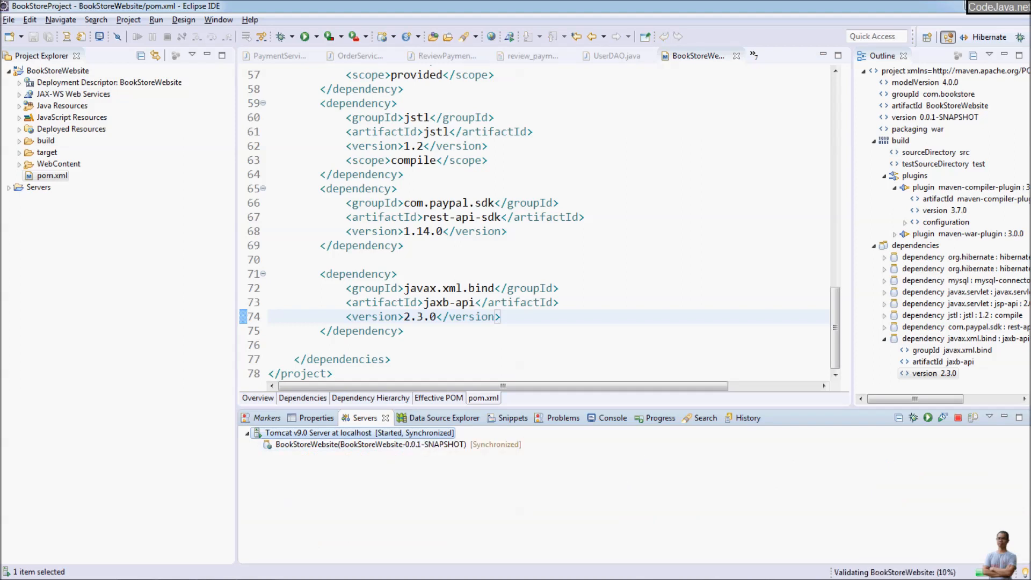
pyautogui.moveTo(329, 433)
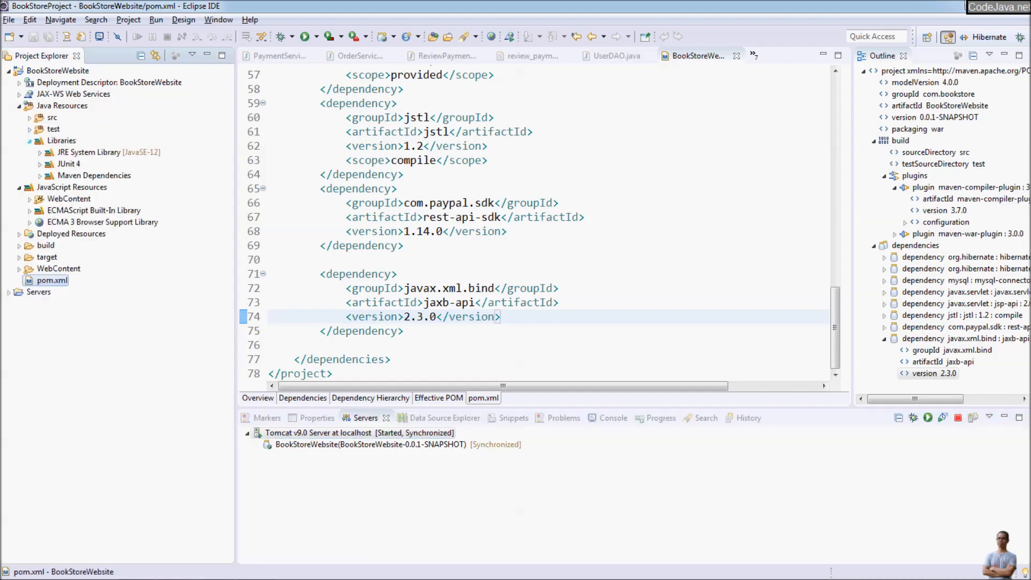
# - Confirm jaxb-api-2.3.0.jar is listed under the project's Maven Dependencies
pyautogui.click(21, 175)
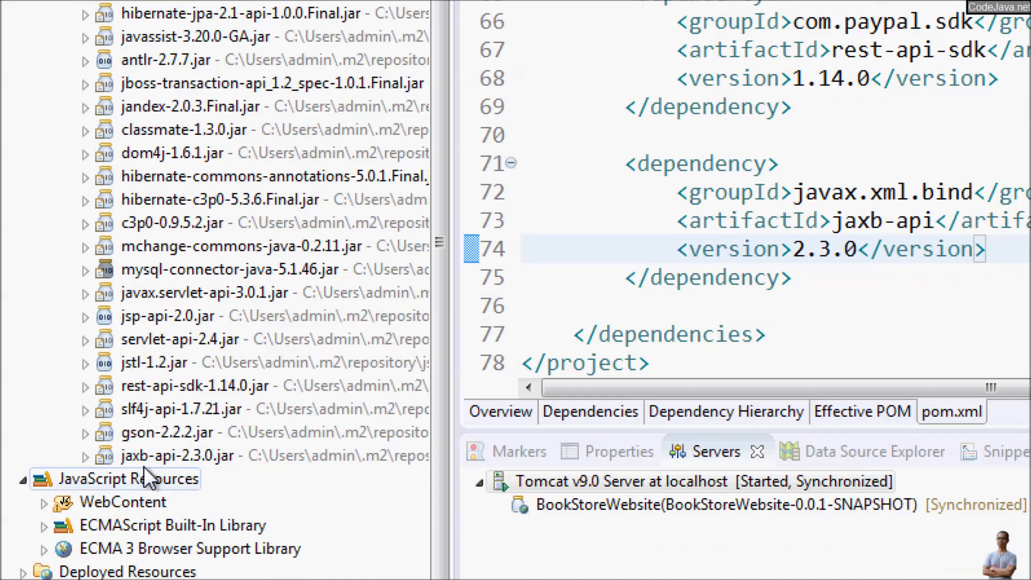
pyautogui.click(178, 455)
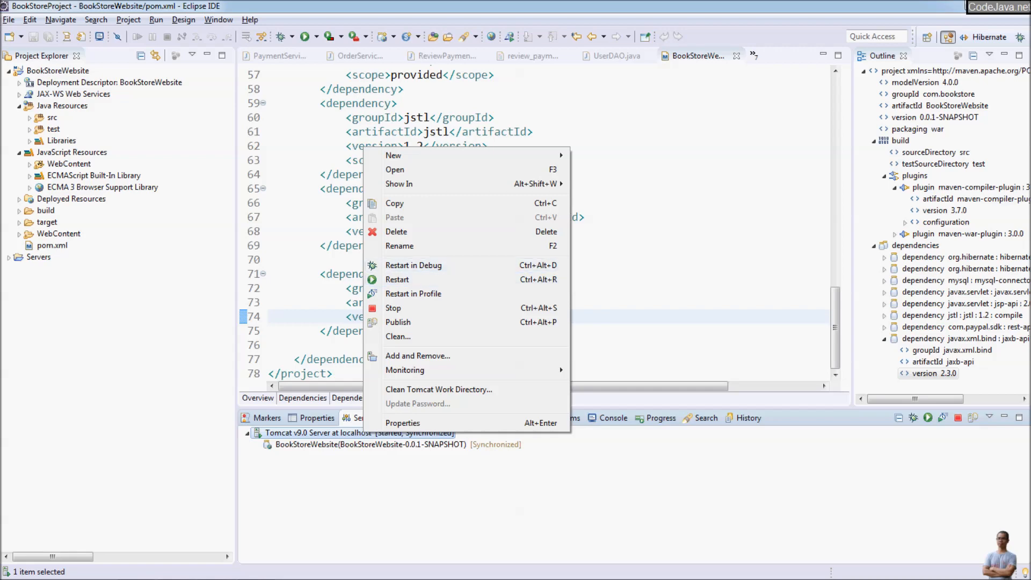
# - Stop and restart the Tomcat server so it starts without the JAXBException
pyautogui.click(393, 309)
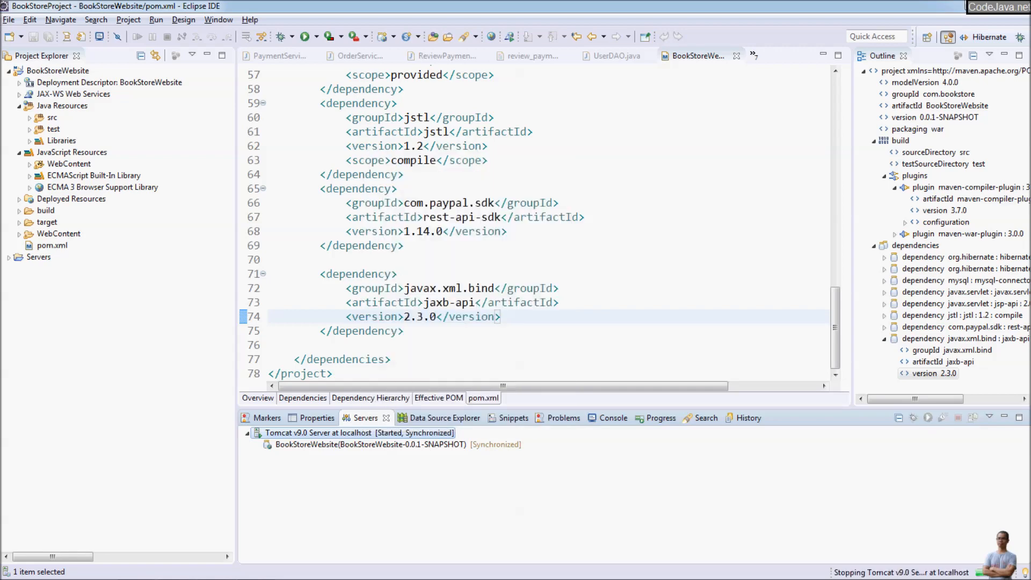
pyautogui.click(958, 418)
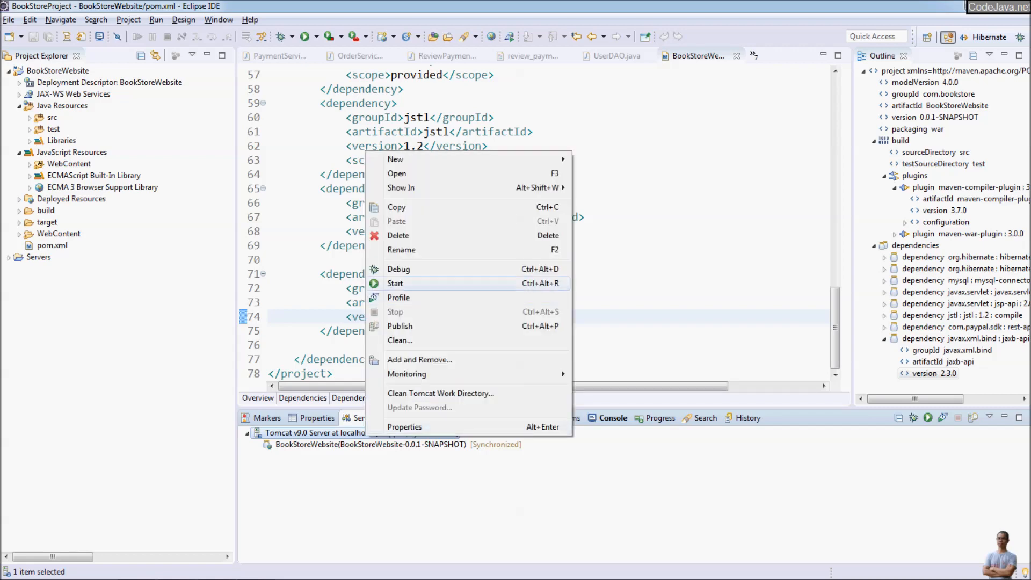
pyautogui.click(395, 282)
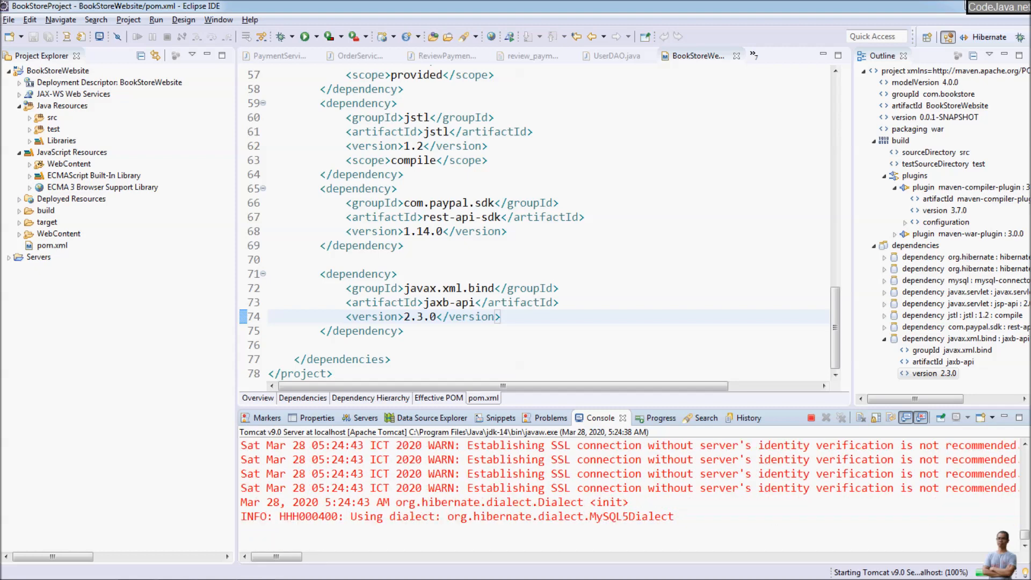
pyautogui.click(361, 417)
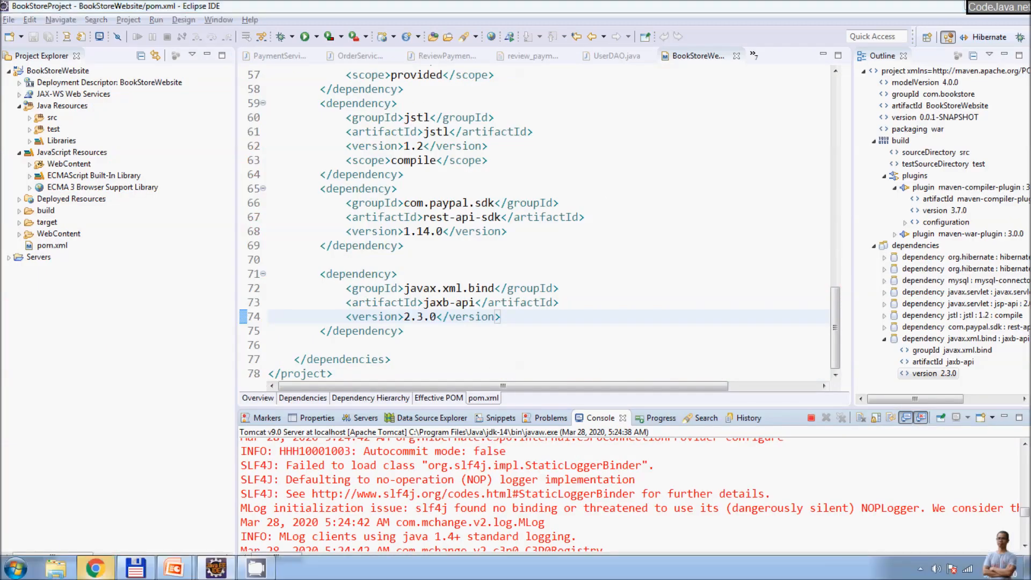
pyautogui.click(95, 567)
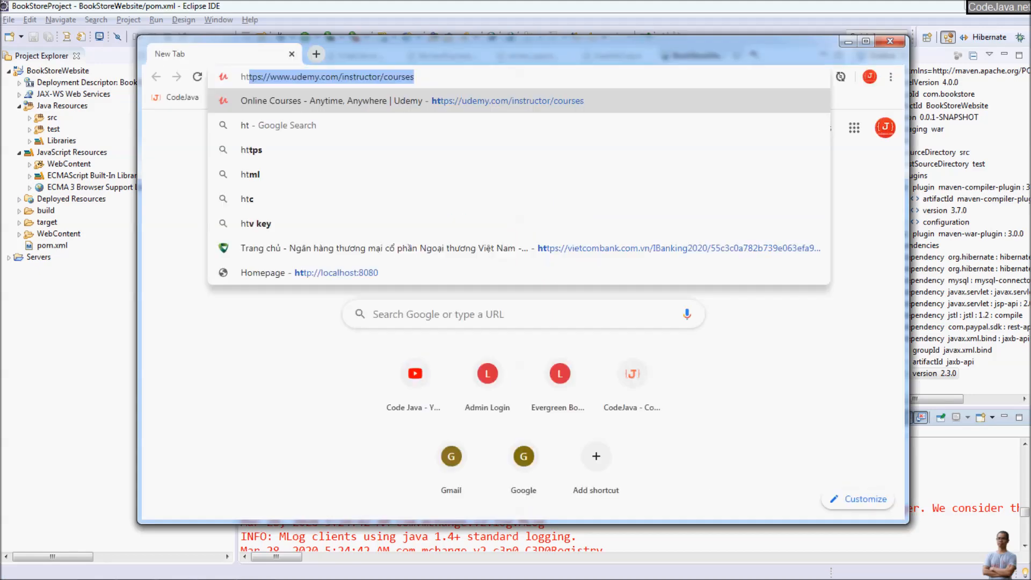
pyautogui.write('http://localhost:8080')
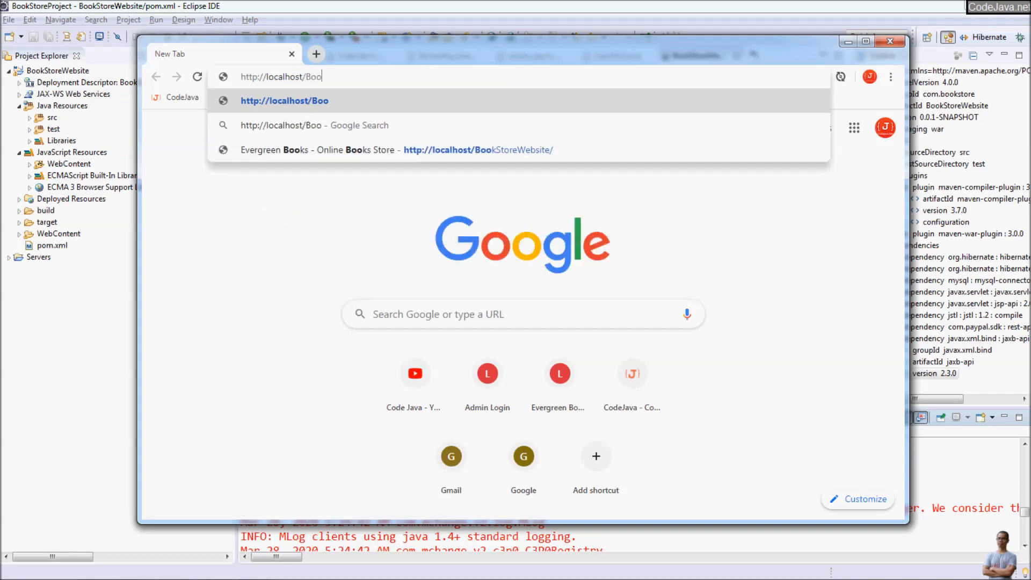
pyautogui.write('kStoreWEbsite/')
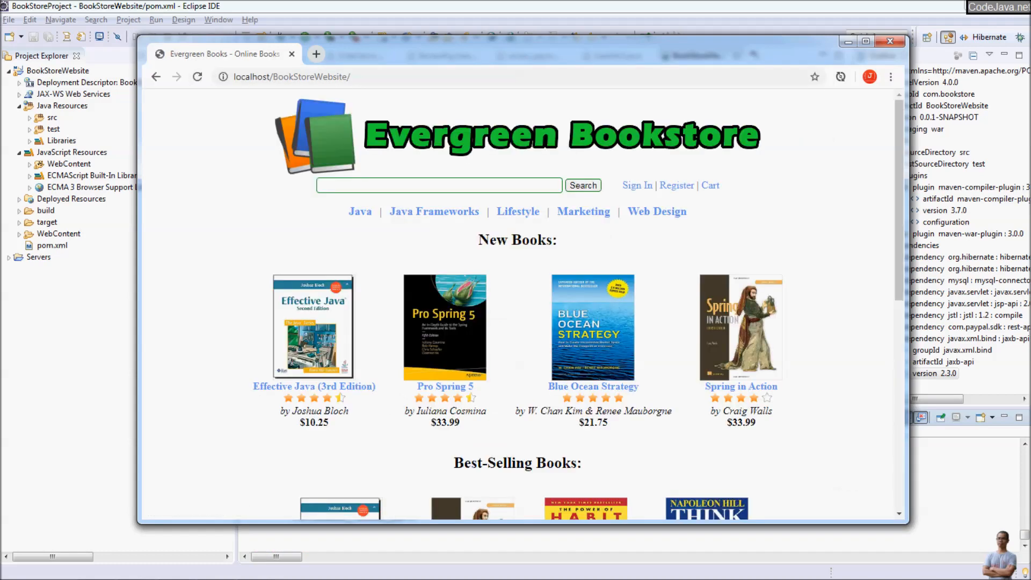
pyautogui.press('alt+tab')
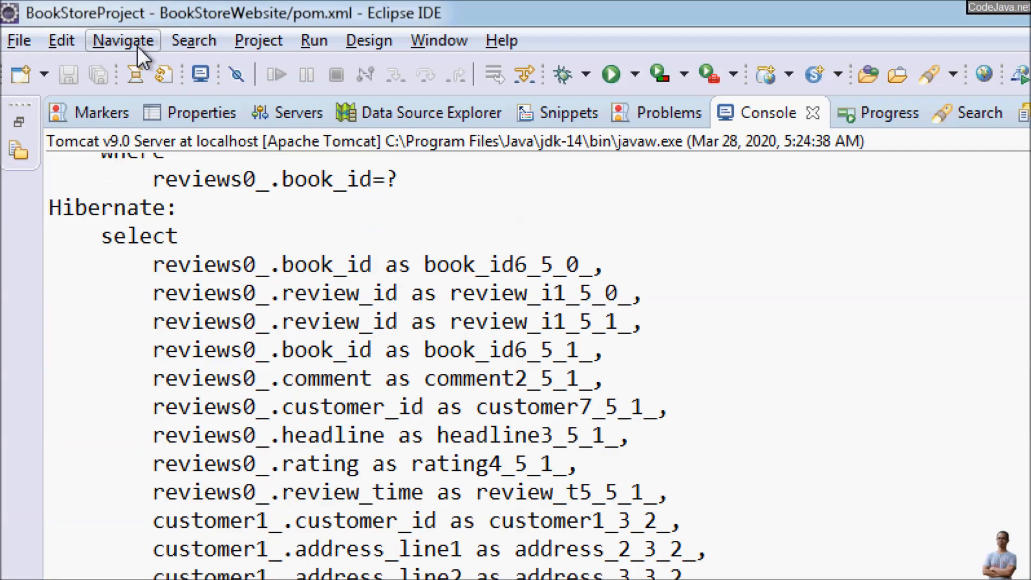
pyautogui.moveTo(387, 146)
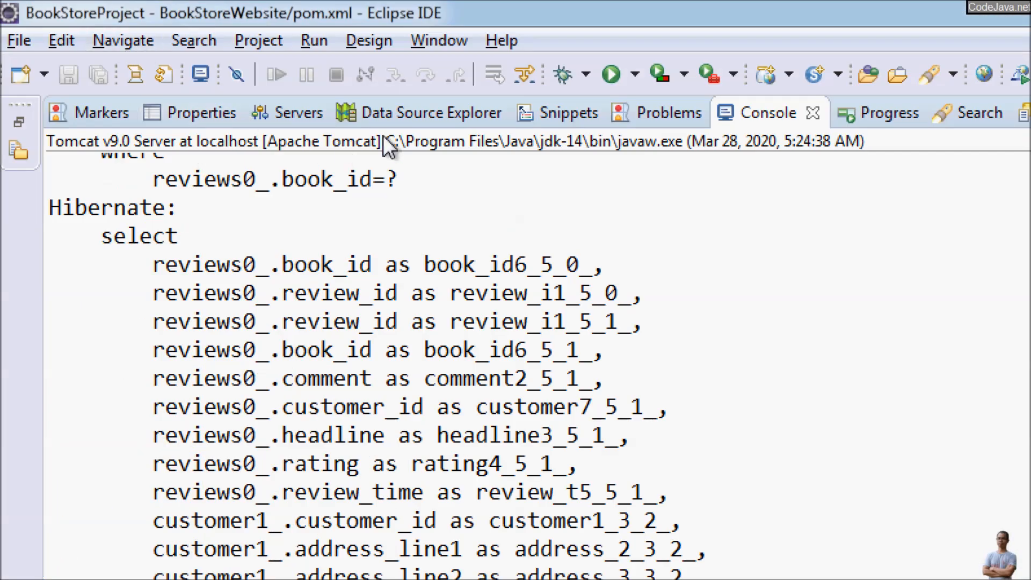
pyautogui.moveTo(577, 152)
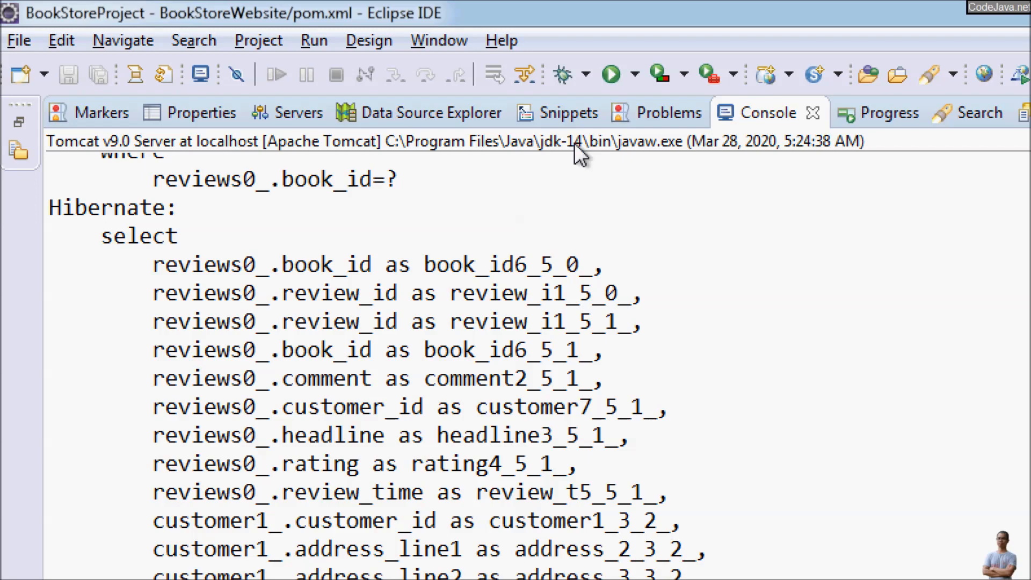